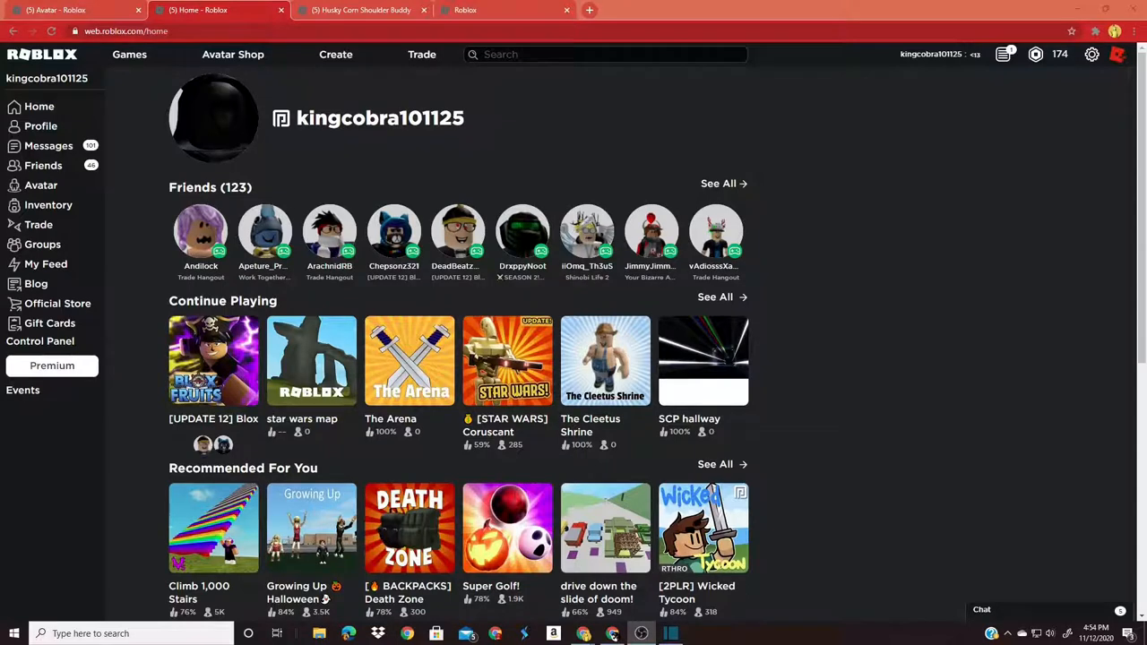
- Check the owned Husky Corn Shoulder Buddy page, then search Google for 'primegaming' in a new tab
{"action": "left_click", "coordinate": [410, 361]}
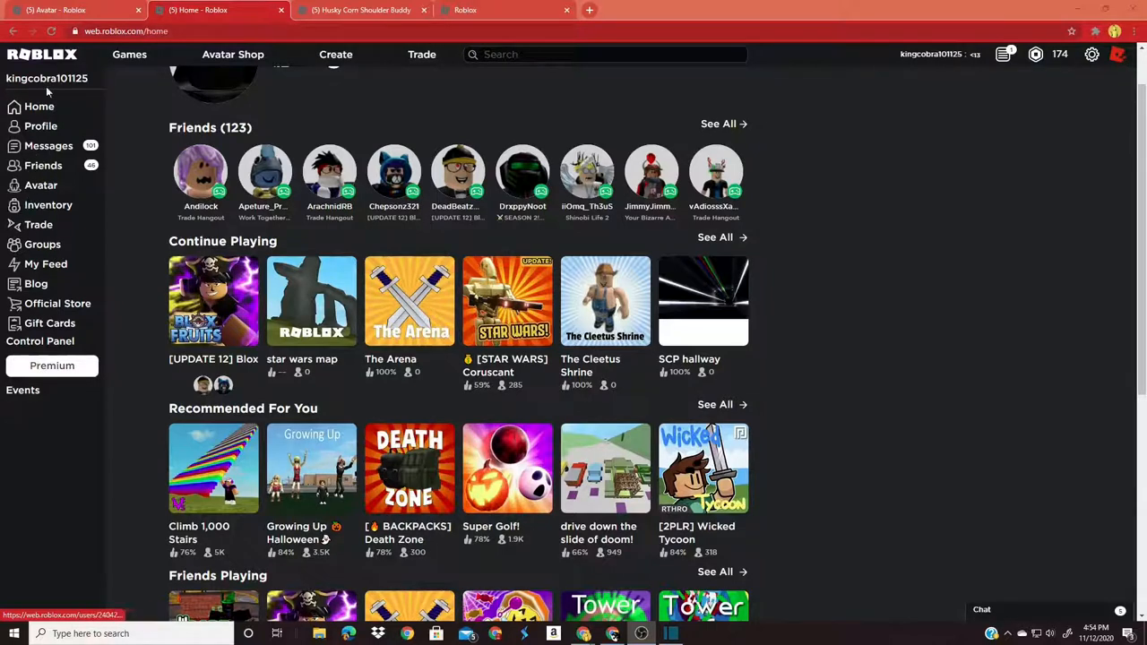
{"action": "left_click", "coordinate": [41, 184]}
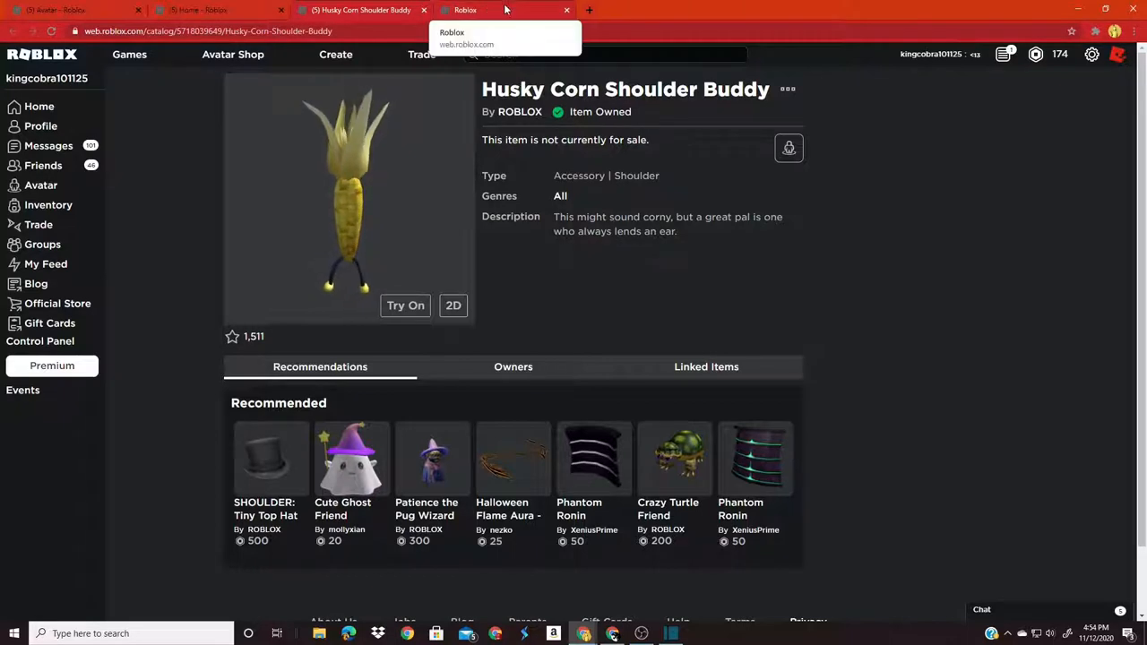
{"action": "left_click", "coordinate": [465, 10]}
{"action": "type", "text": "p"}
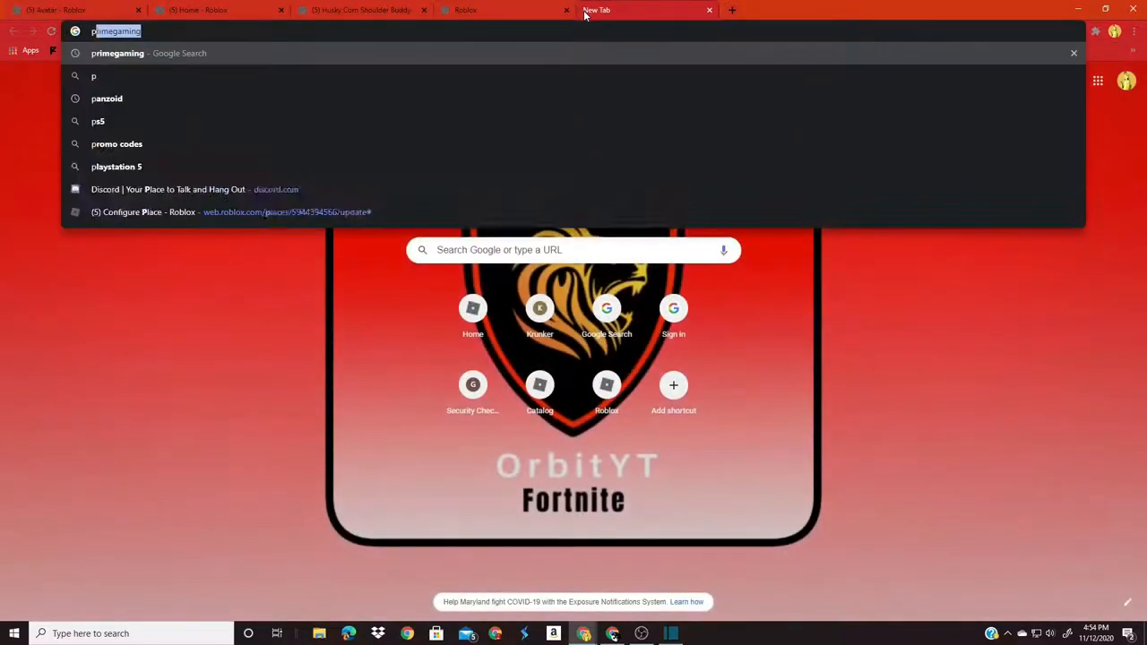
{"action": "key", "text": "Return"}
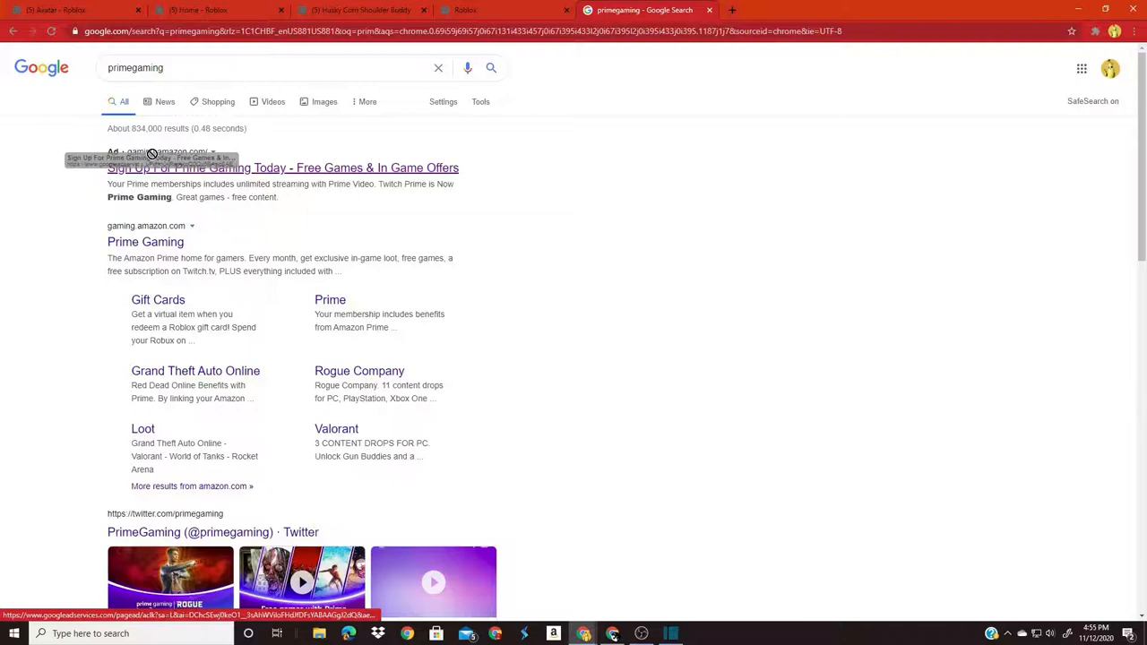
{"action": "mouse_move", "coordinate": [115, 239]}
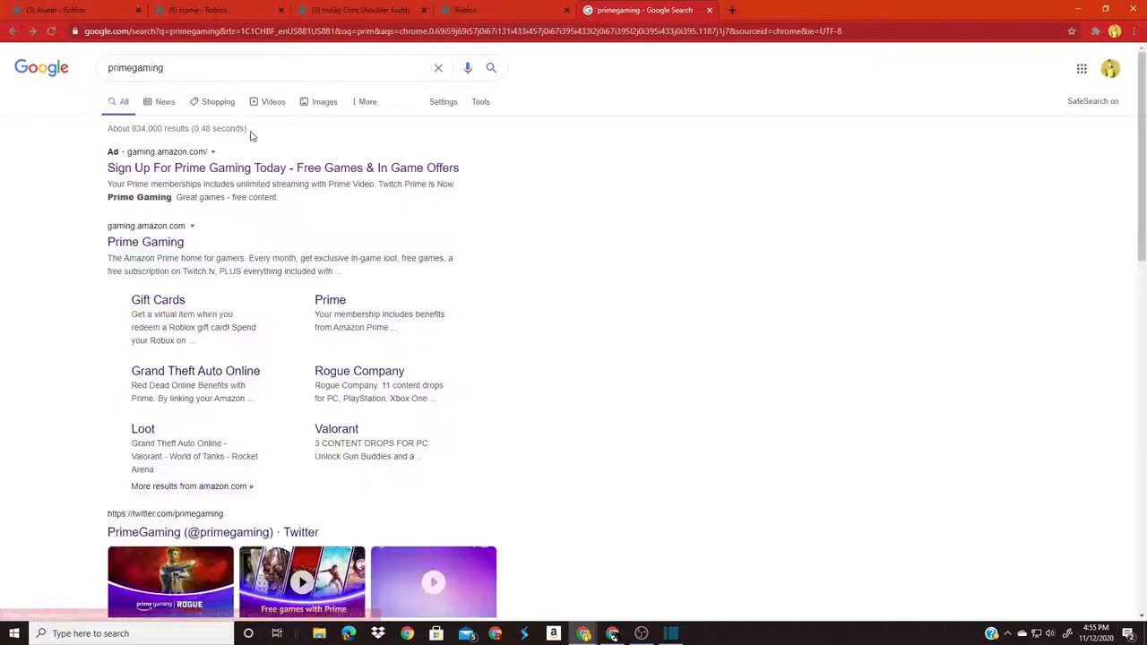
- View Google image results for 'primegaming', then return to the Roblox Redeem Virtual Item page
{"action": "left_click", "coordinate": [316, 102]}
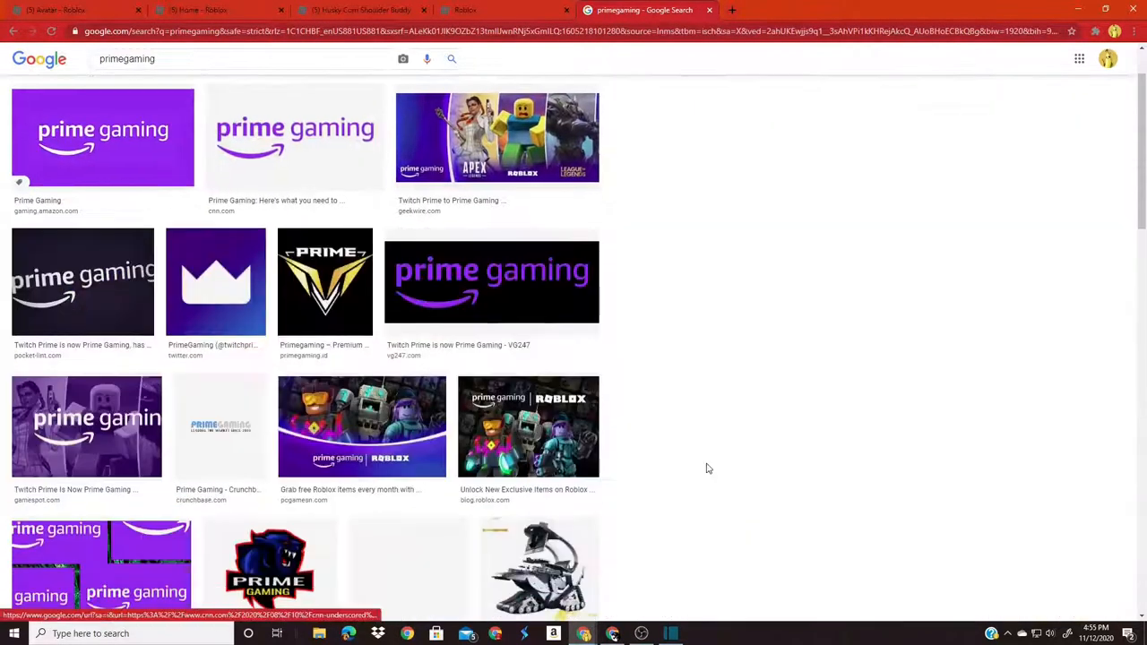
{"action": "left_click", "coordinate": [295, 138]}
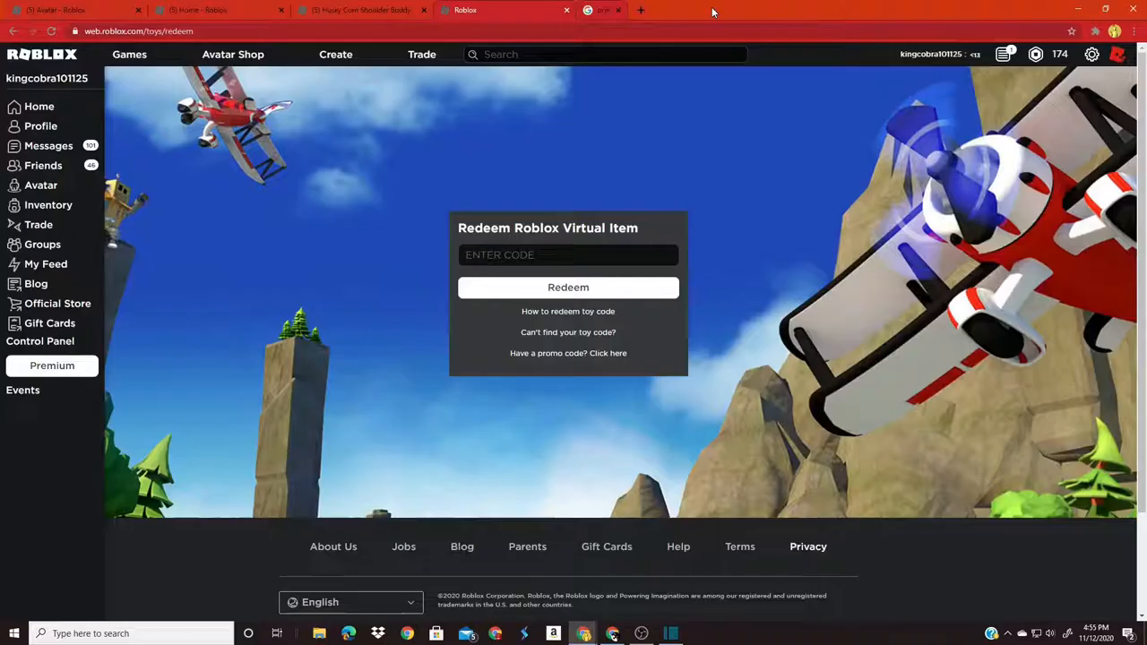
- Close the Google tab and equip the Husky Corn Shoulder from Recent in the Avatar Editor
{"action": "left_click", "coordinate": [617, 10]}
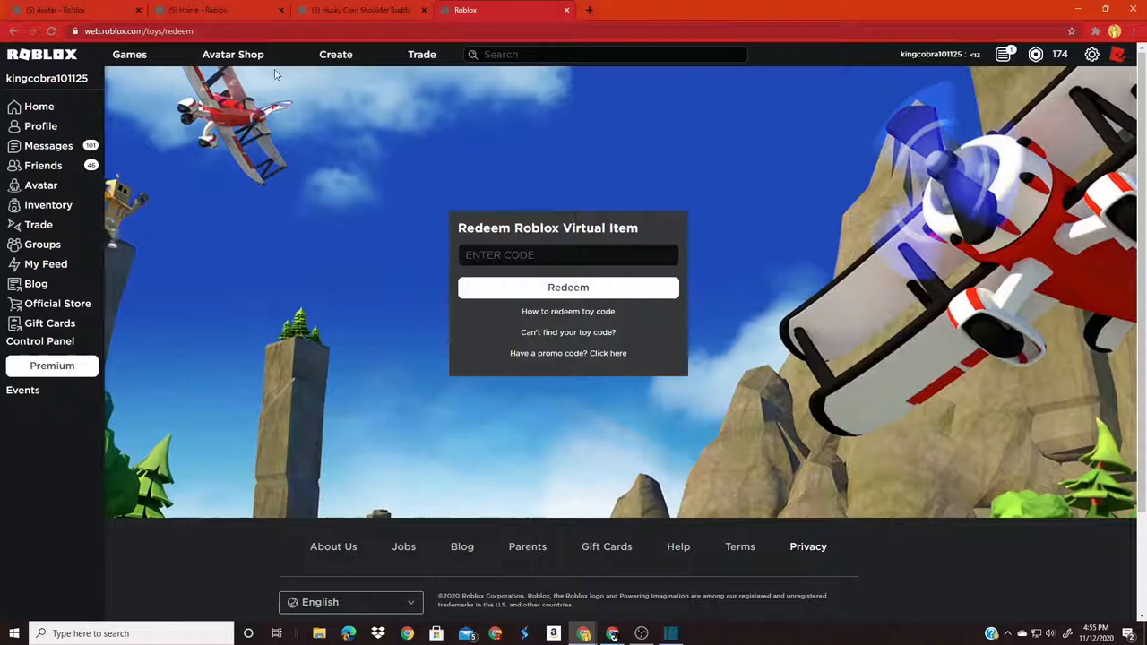
{"action": "mouse_move", "coordinate": [242, 128]}
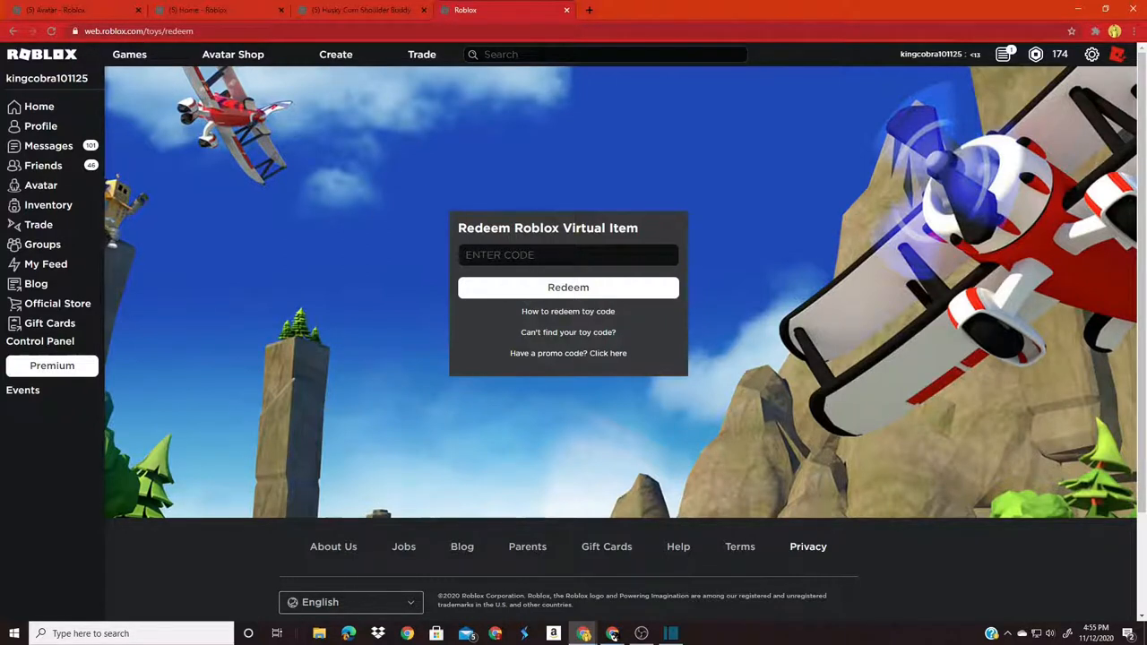
{"action": "left_click", "coordinate": [359, 10]}
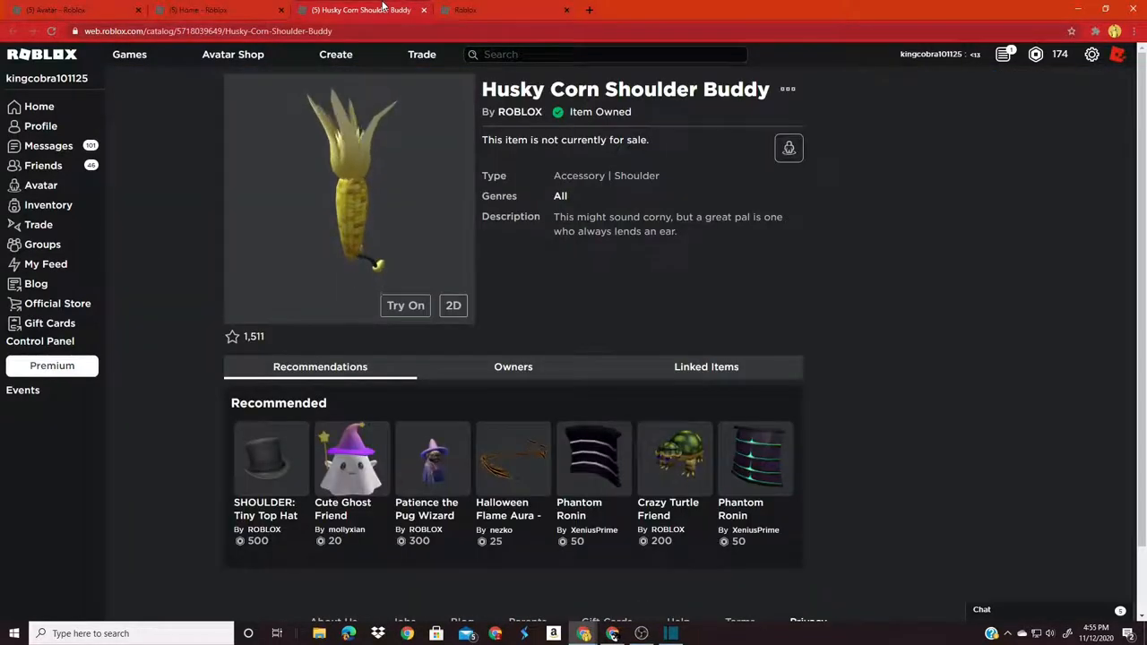
{"action": "left_click", "coordinate": [213, 10]}
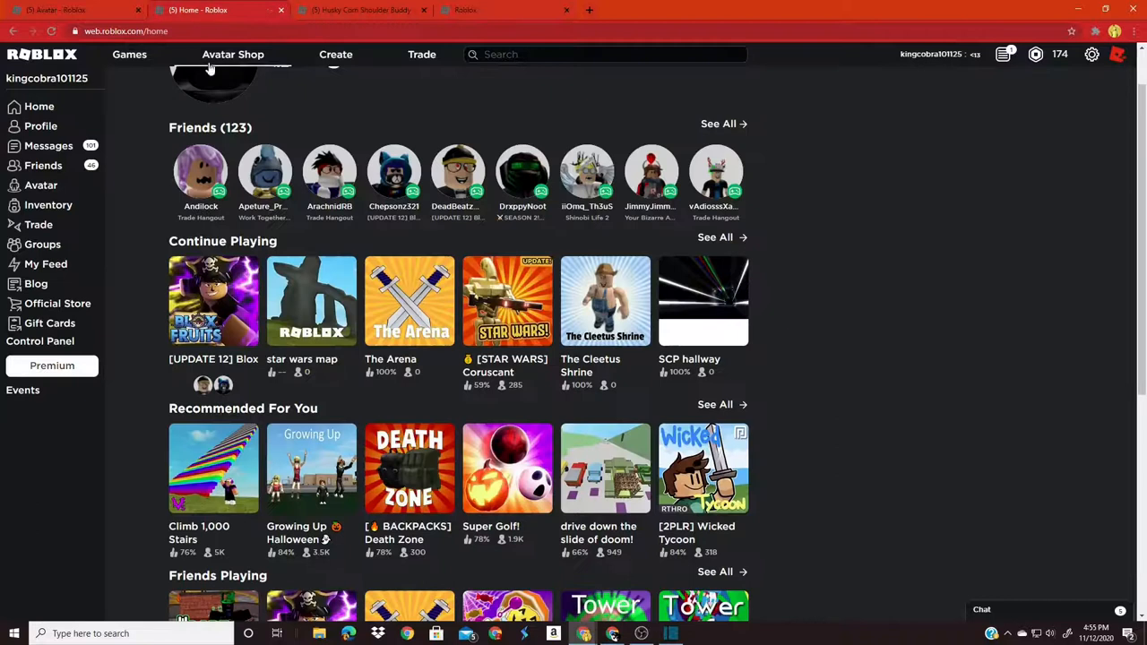
{"action": "left_click", "coordinate": [41, 185]}
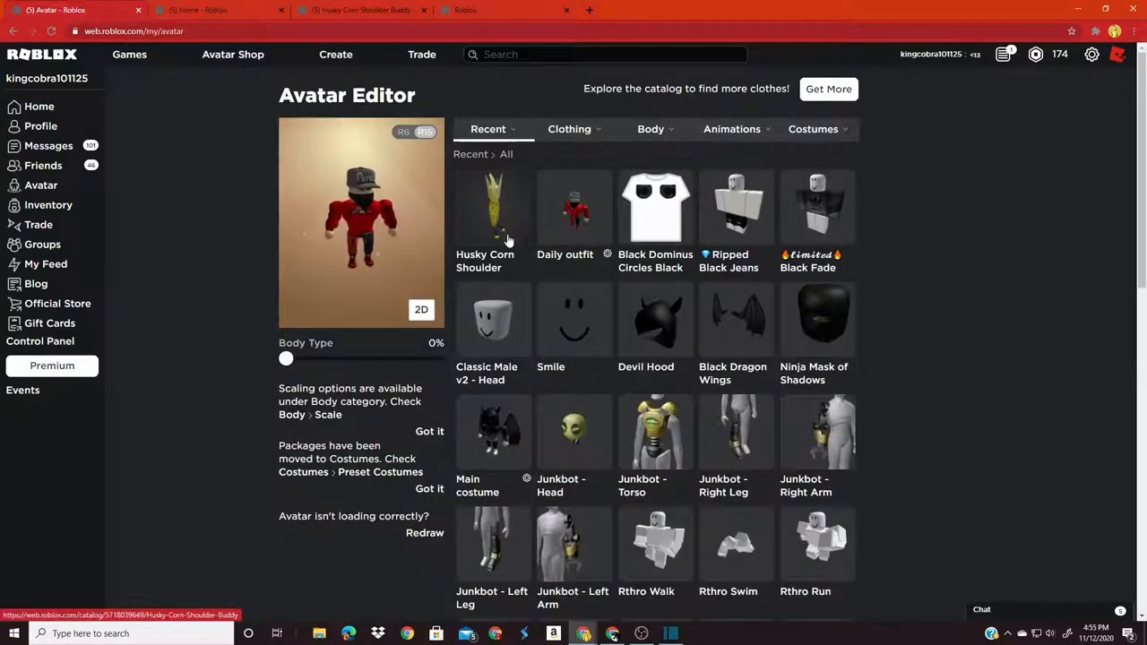
{"action": "left_click", "coordinate": [492, 207]}
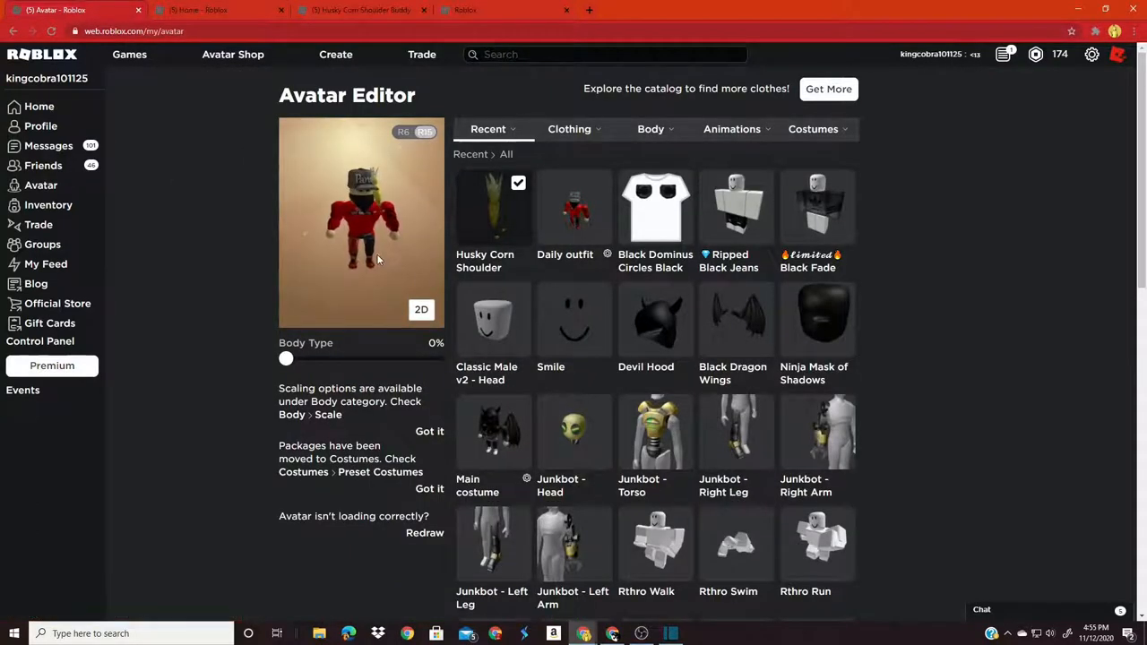